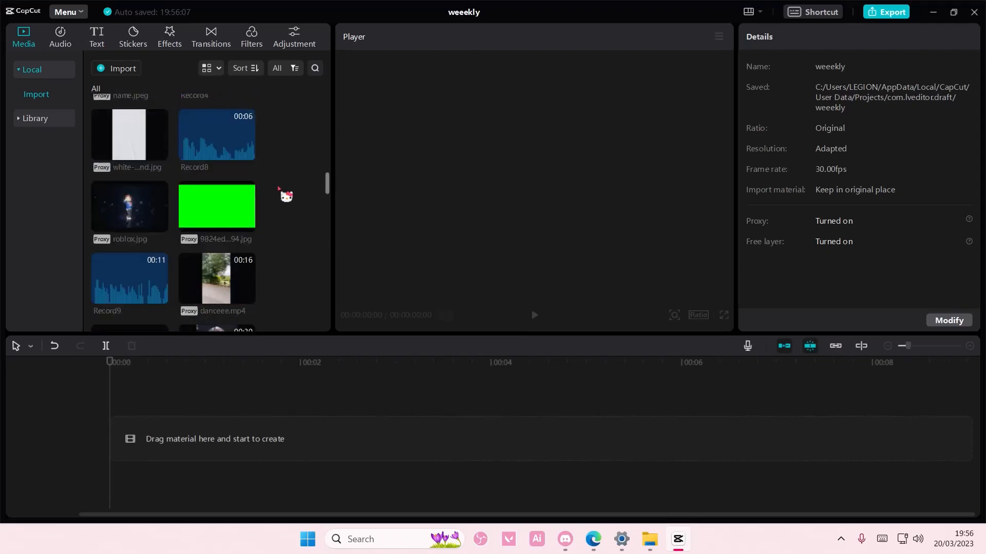
- Add a Default text clip to the timeline and set its wording to 'bejeweled'
scroll(down, 3)
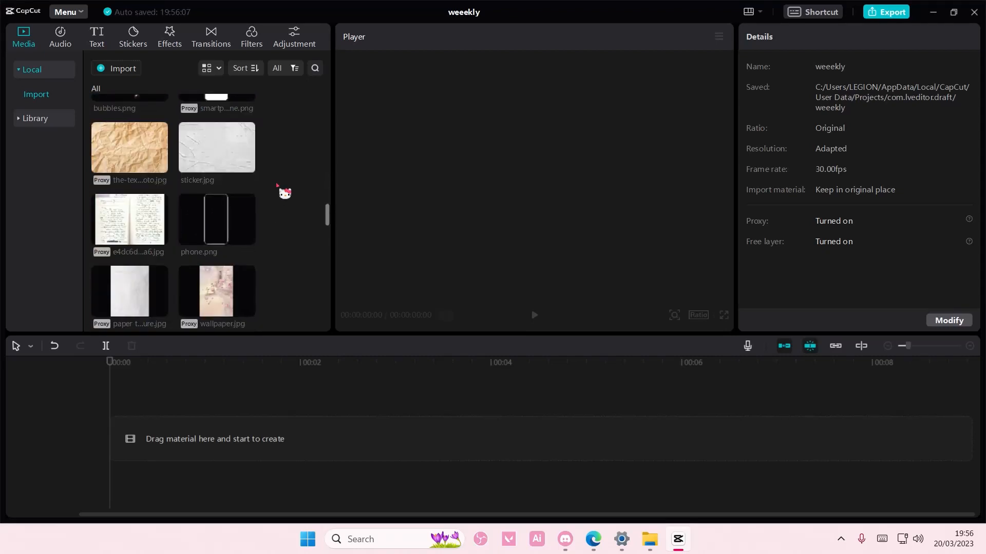
scroll(down, 3)
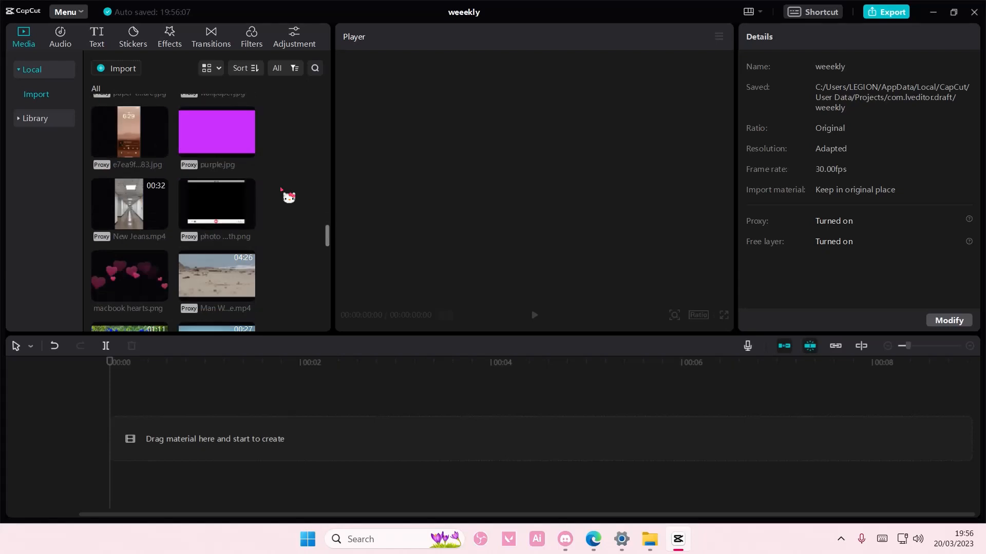
scroll(down, 3)
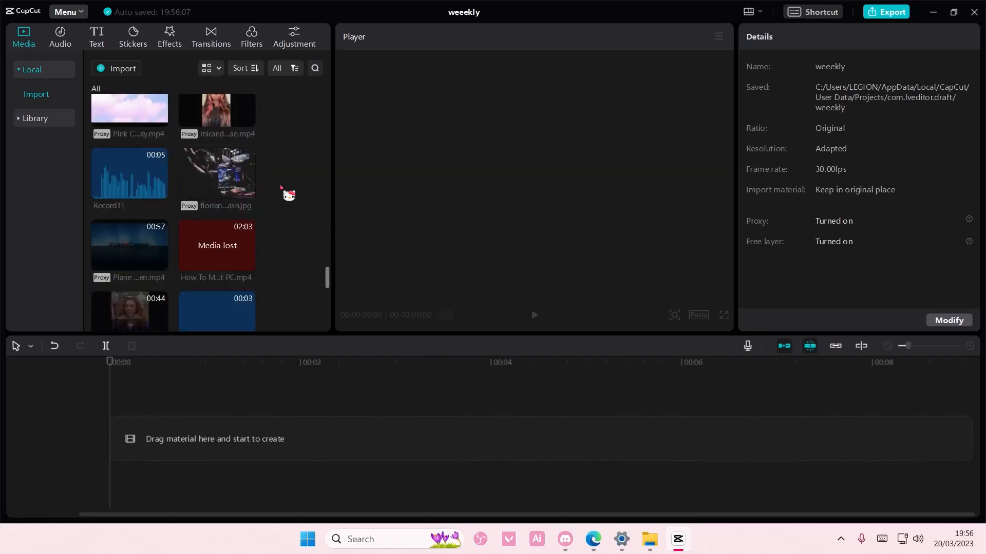
scroll(down, 3)
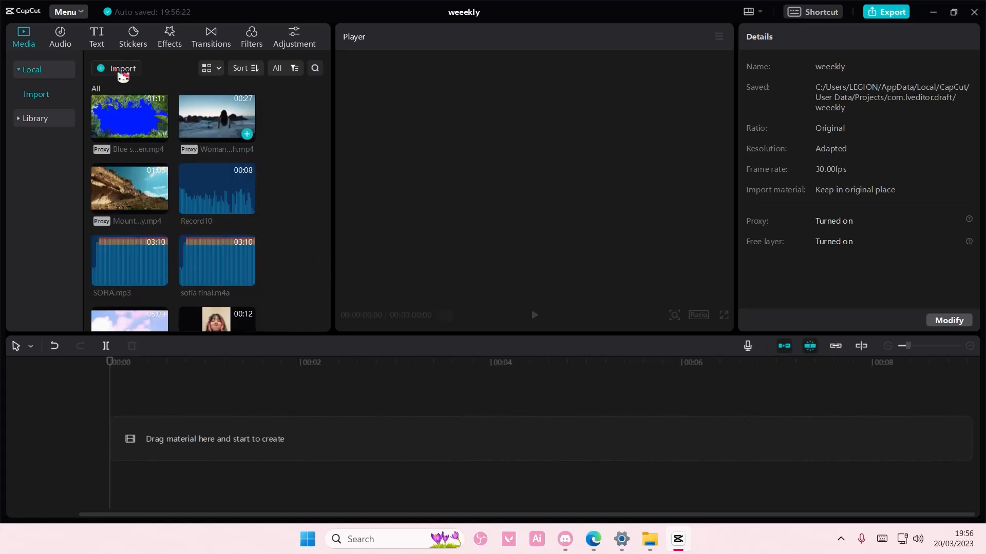
click(96, 33)
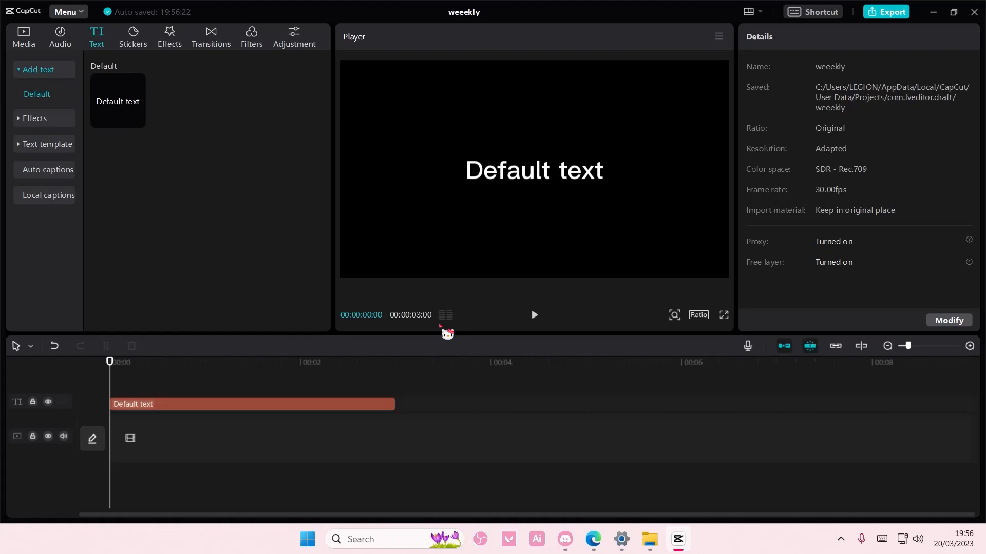
click(251, 404)
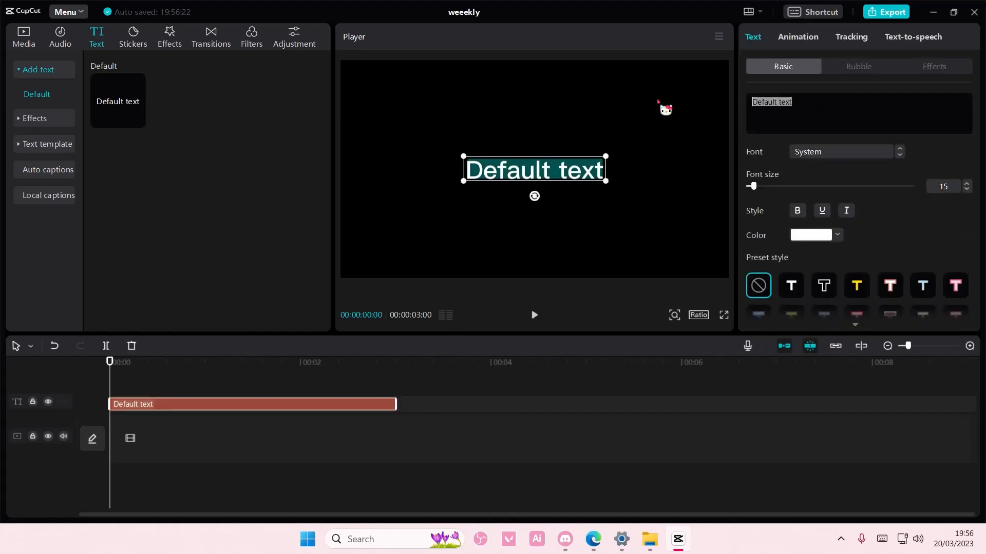
text(bejeweled)
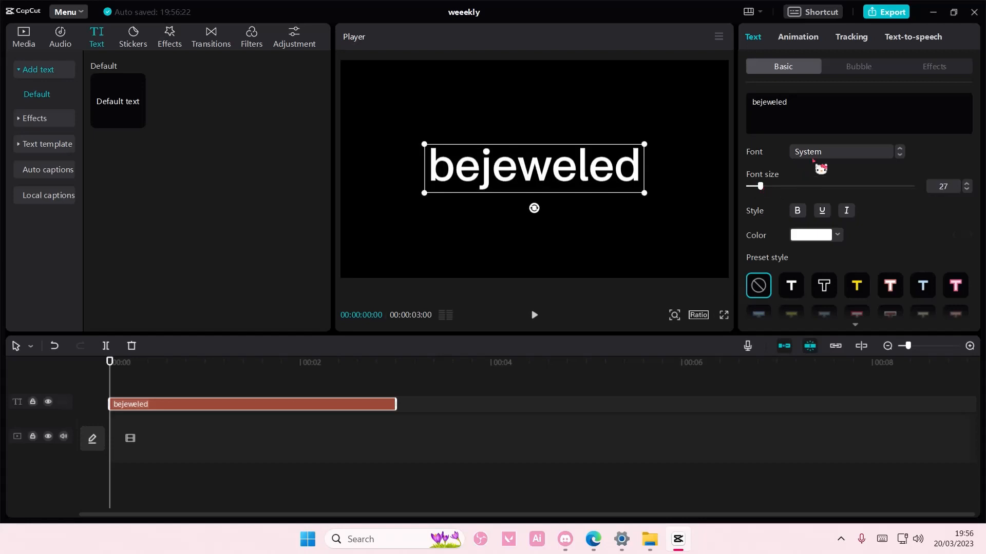
- Style the word in the AW Chubby font at size 31 and lengthen the clip to about six seconds
click(835, 160)
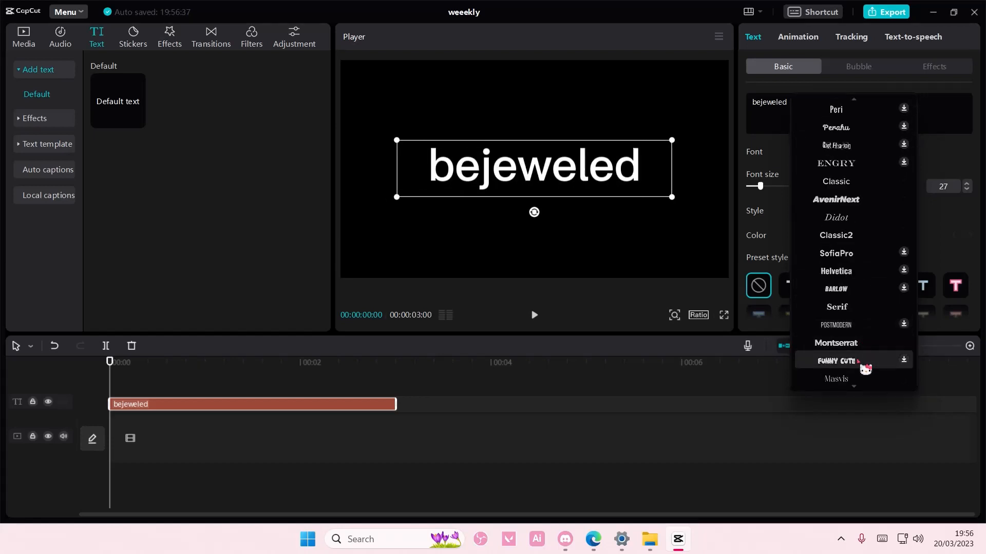
scroll(down, 3)
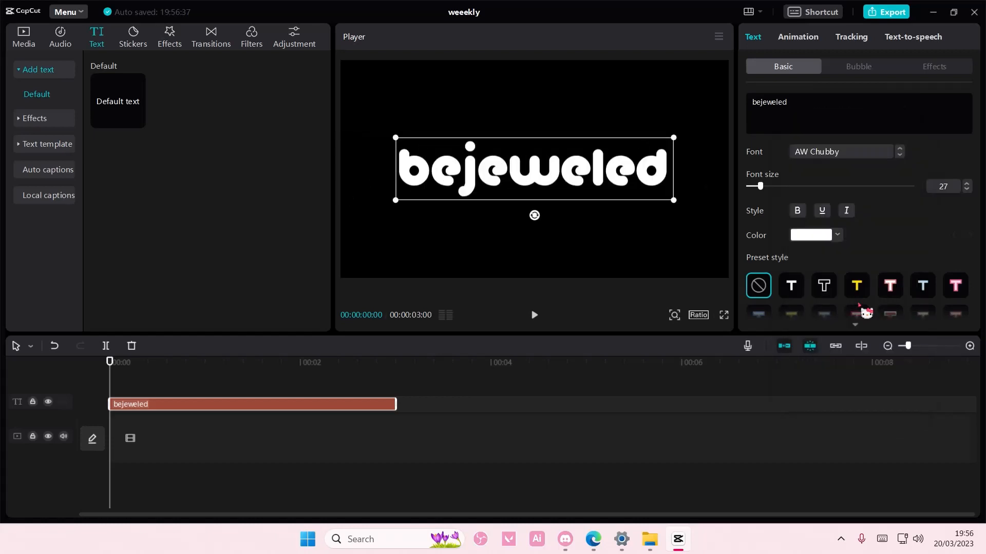
drag(757, 186, 762, 186)
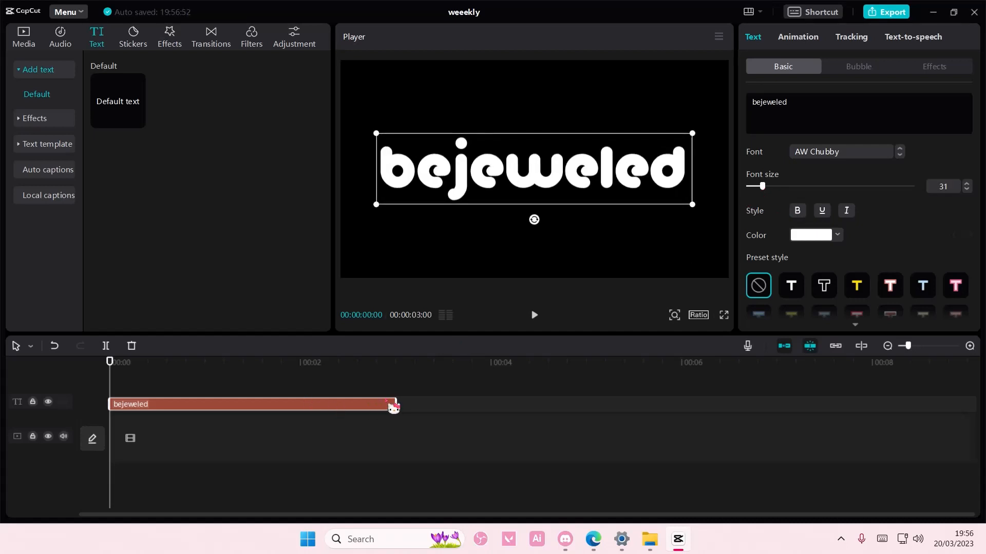
drag(395, 404, 685, 404)
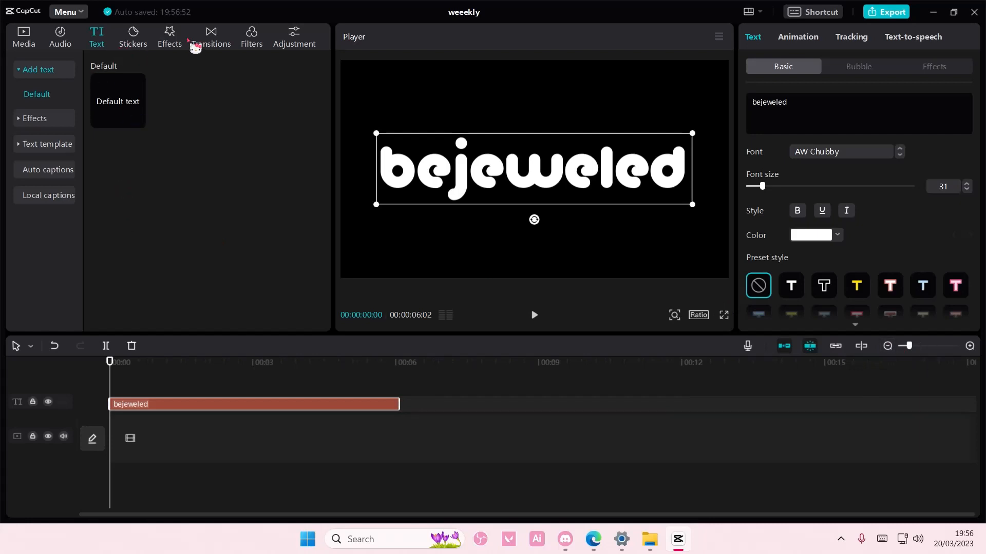
- Apply the Neon video effect and stretch it across the full six-second text clip
click(169, 33)
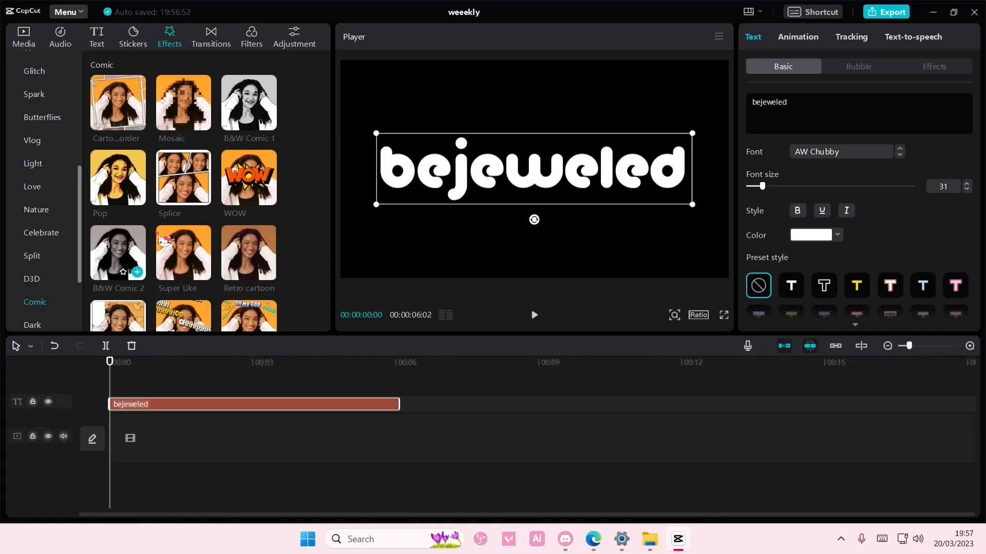
scroll(down, 3)
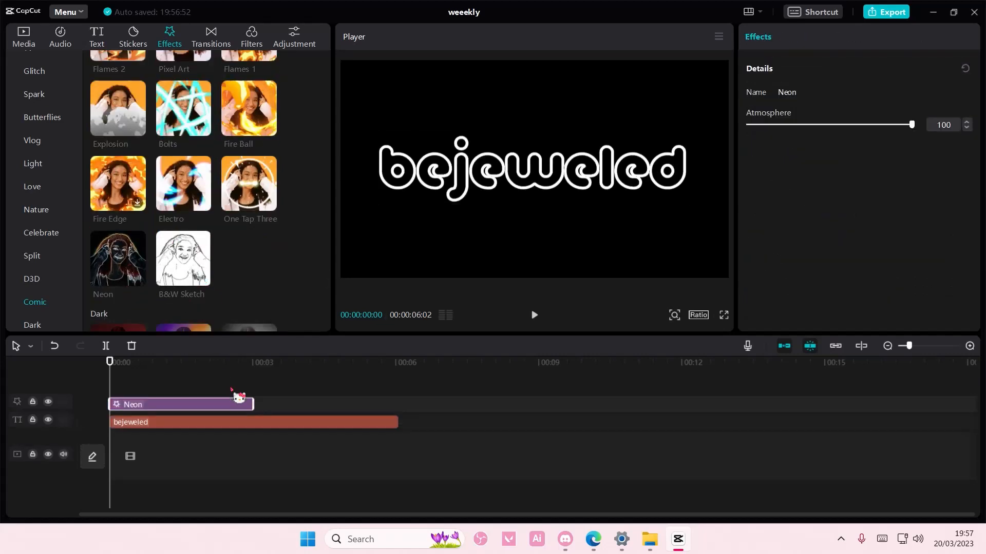
drag(251, 404, 398, 404)
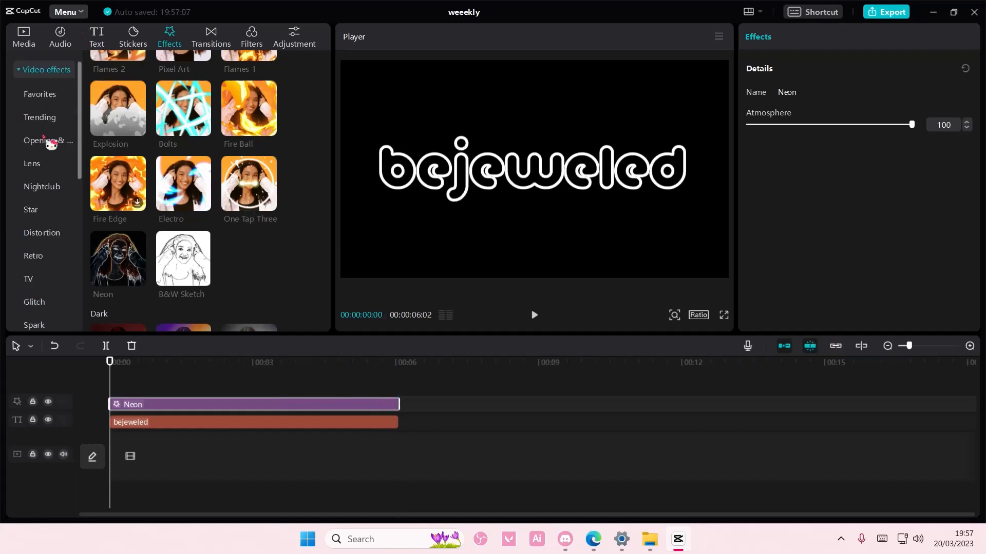
- Layer an Edge Glow effect from the Lens group over Neon, lowering its Glow to about 42
click(31, 163)
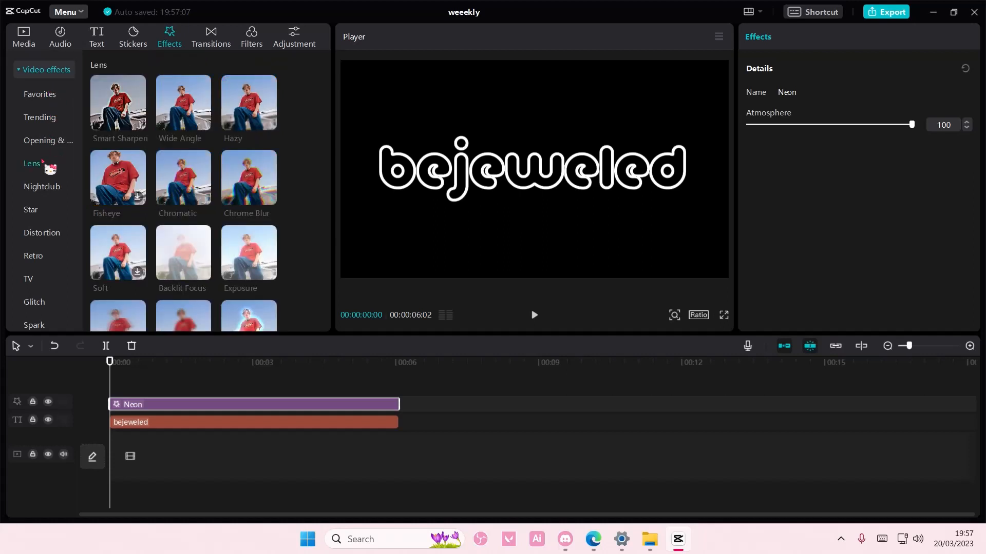
scroll(down, 3)
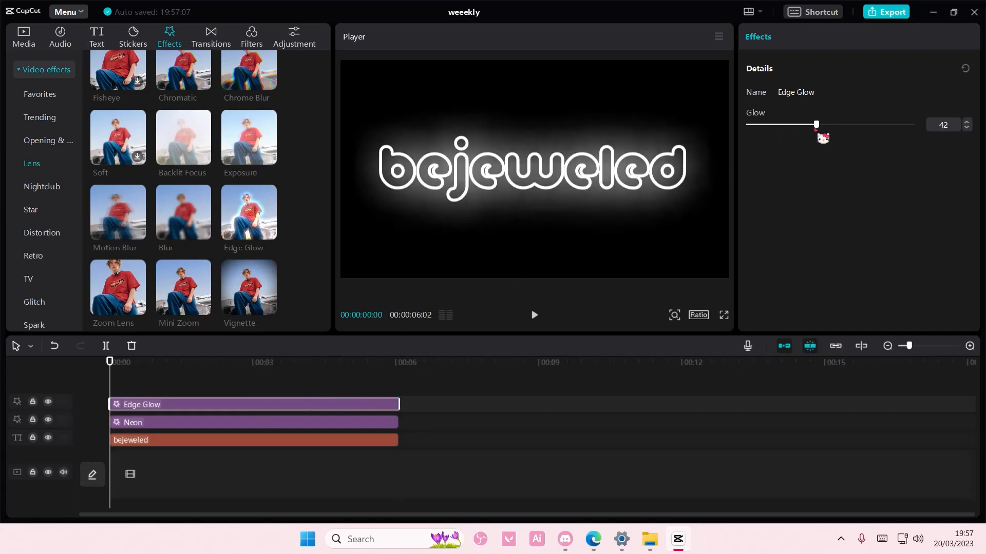
drag(817, 124, 812, 124)
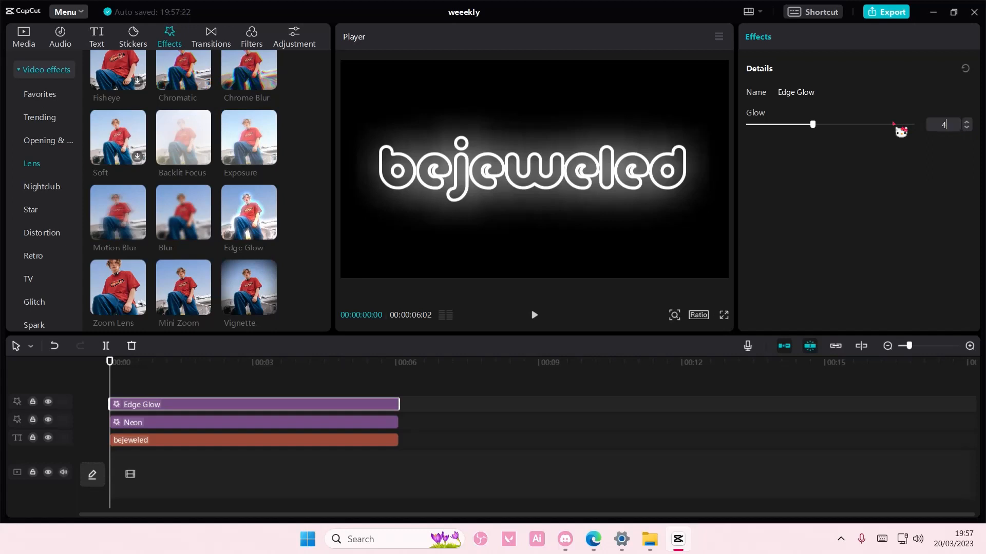
click(147, 440)
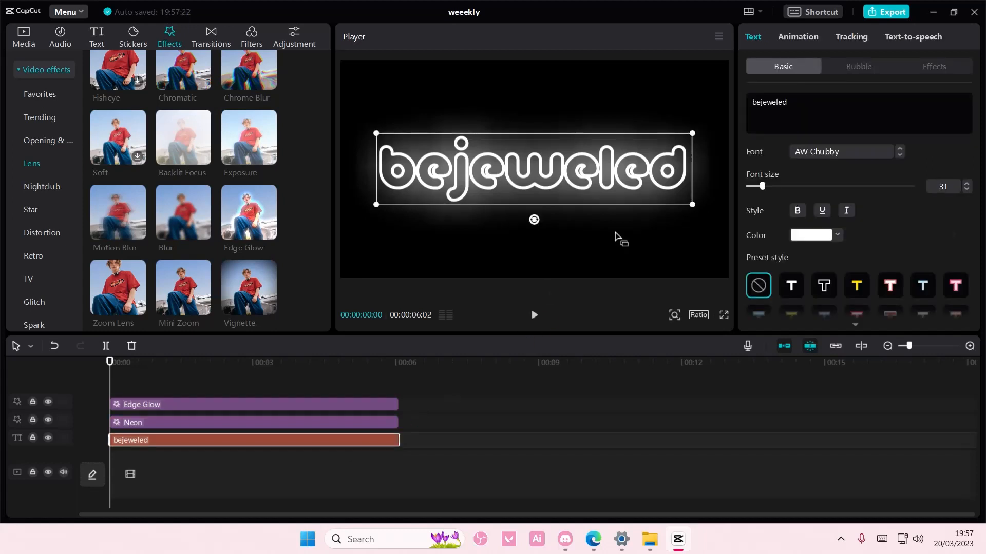
- Recolour the bejeweled text from white to a teal-green shade, passing through magenta and blue
scroll(down, 3)
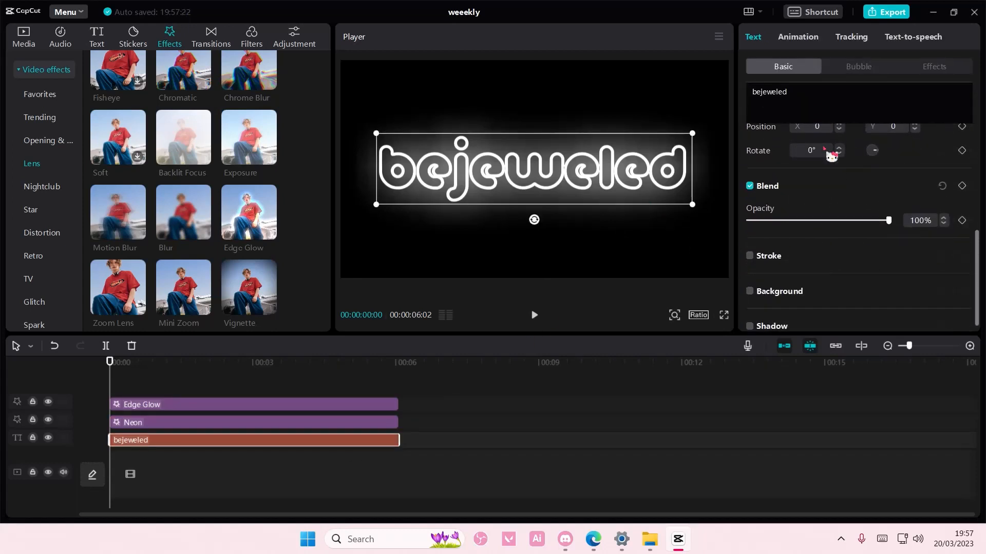
click(812, 235)
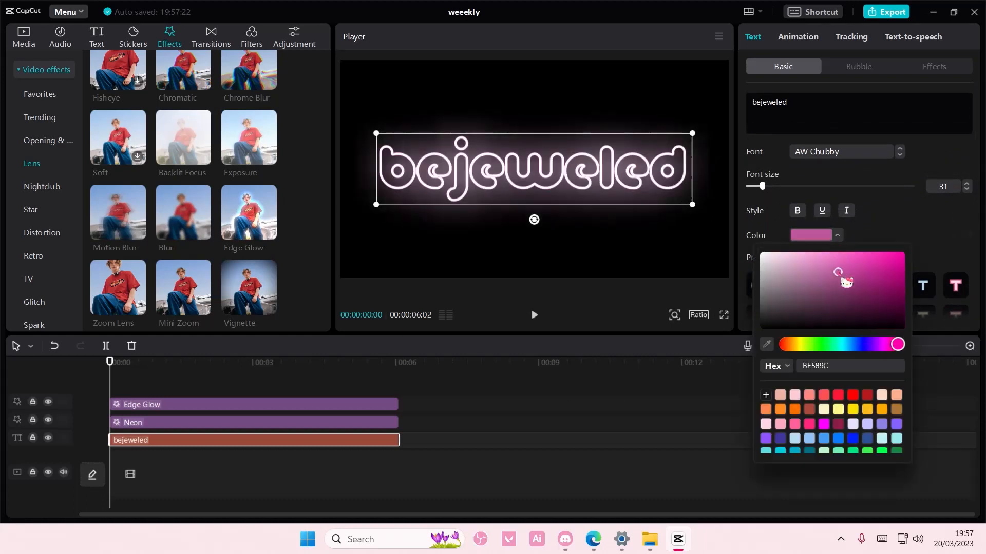
drag(837, 274, 873, 298)
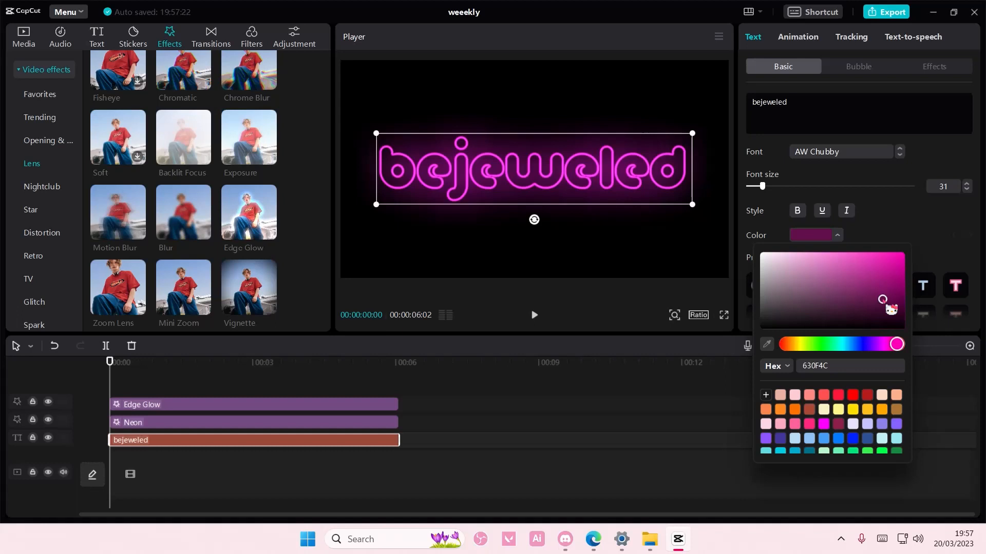
click(885, 289)
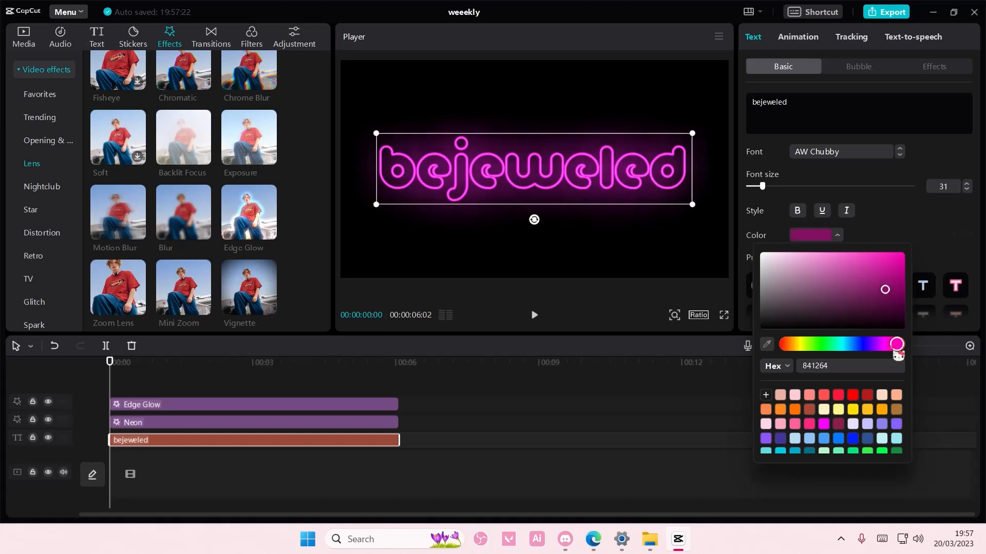
click(853, 344)
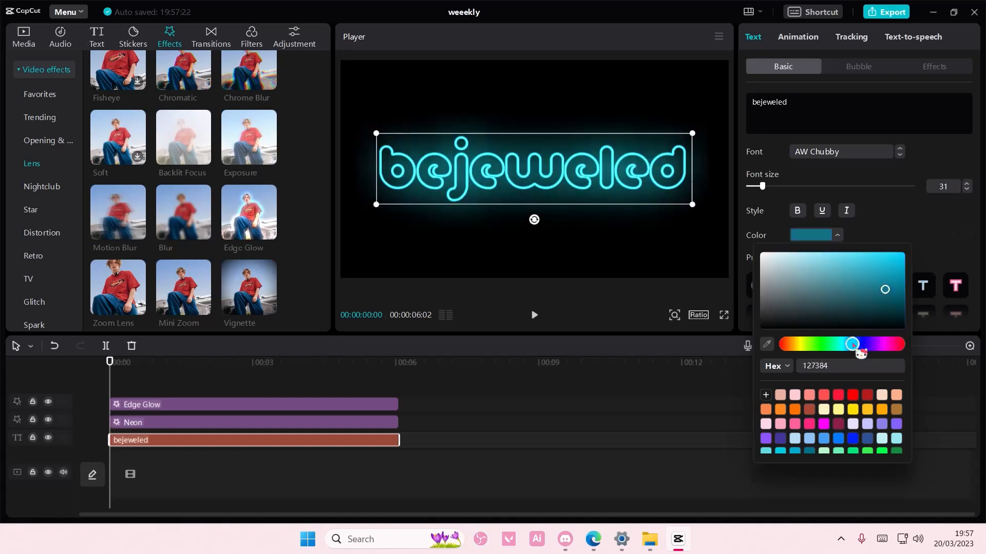
drag(853, 344, 848, 344)
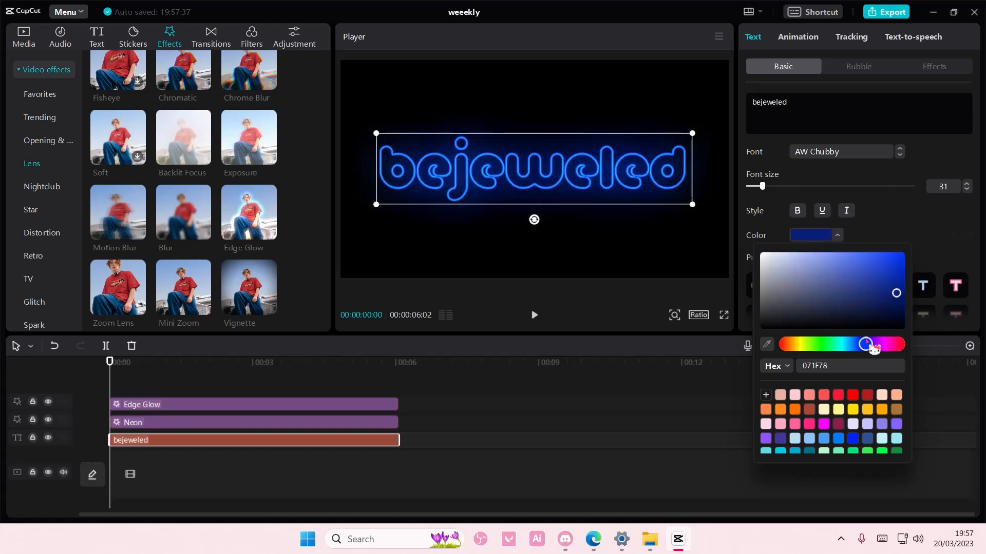
drag(872, 344, 836, 345)
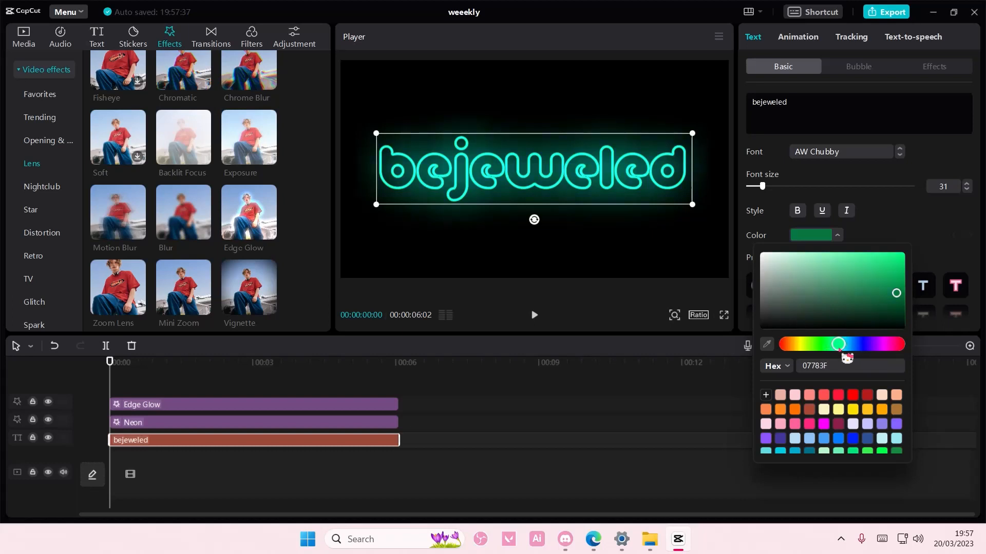
drag(838, 344, 841, 344)
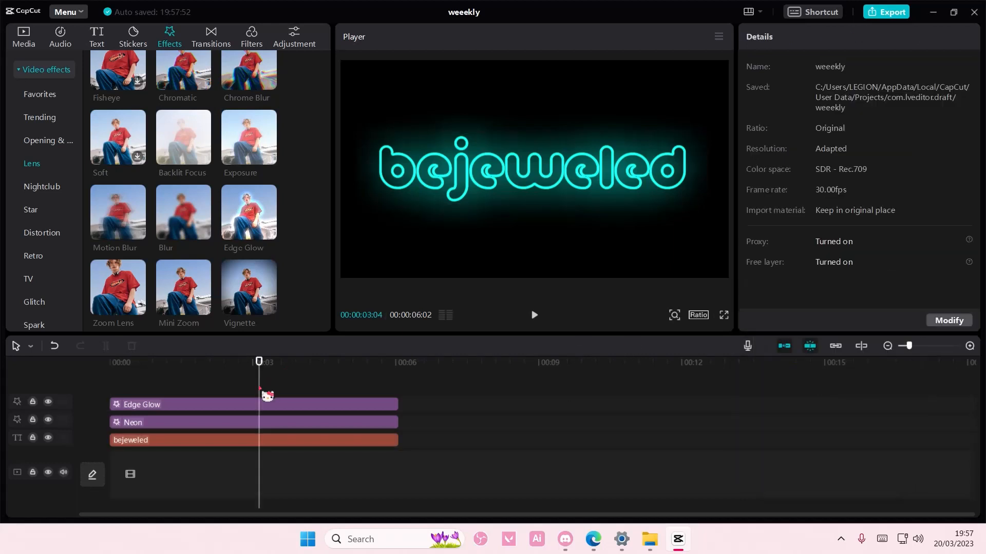
mouse_move(277, 382)
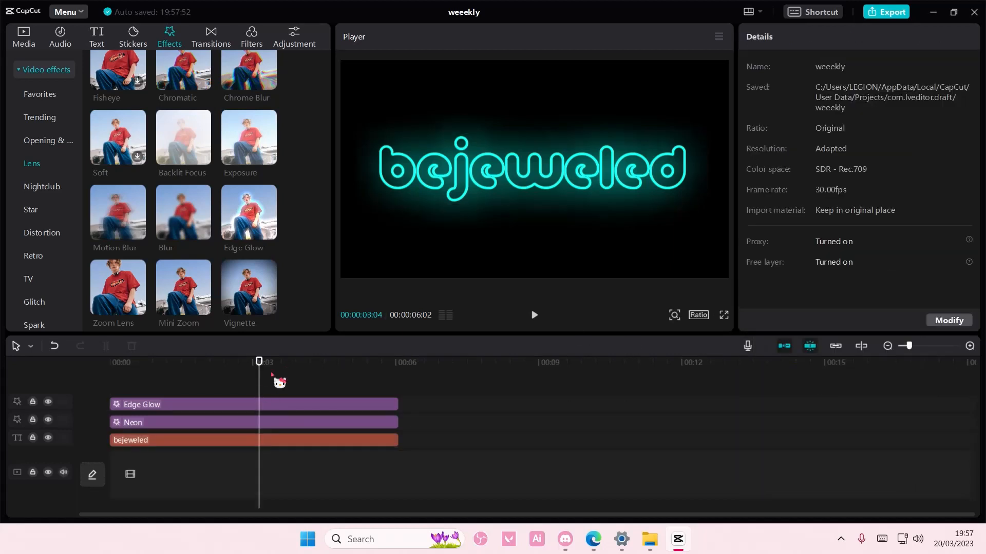
mouse_move(444, 359)
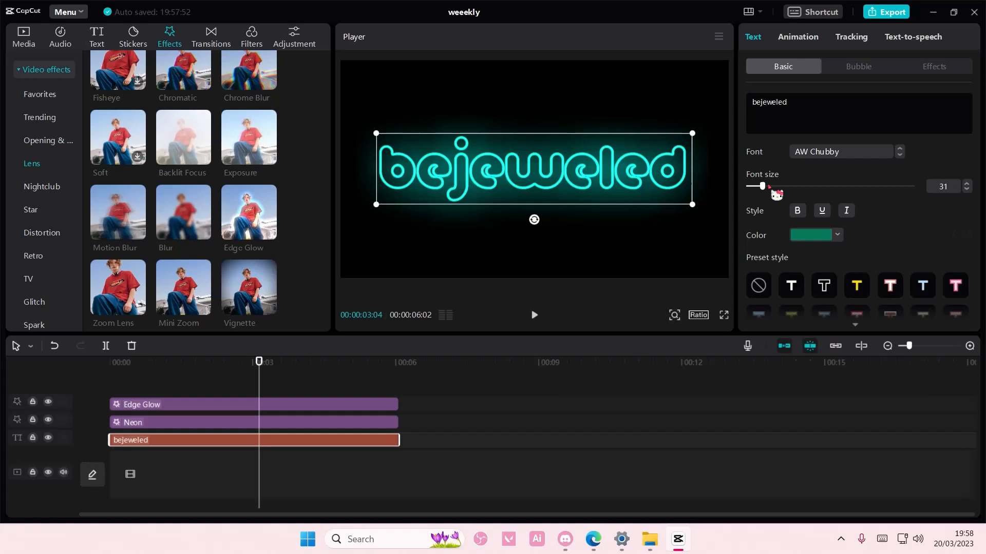
- Combine the text and both glow effects into one compound clip and rewind the preview
click(303, 405)
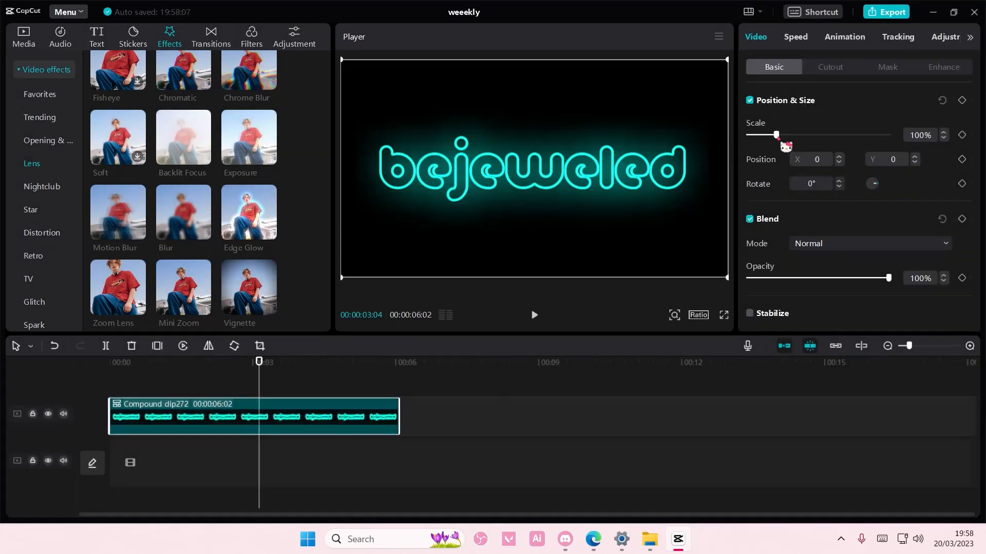
click(22, 32)
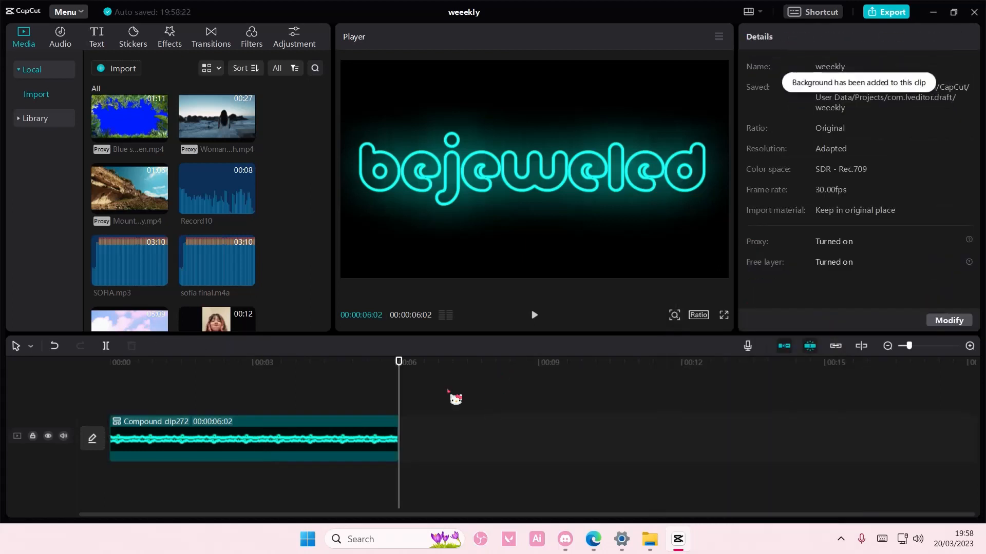
click(109, 362)
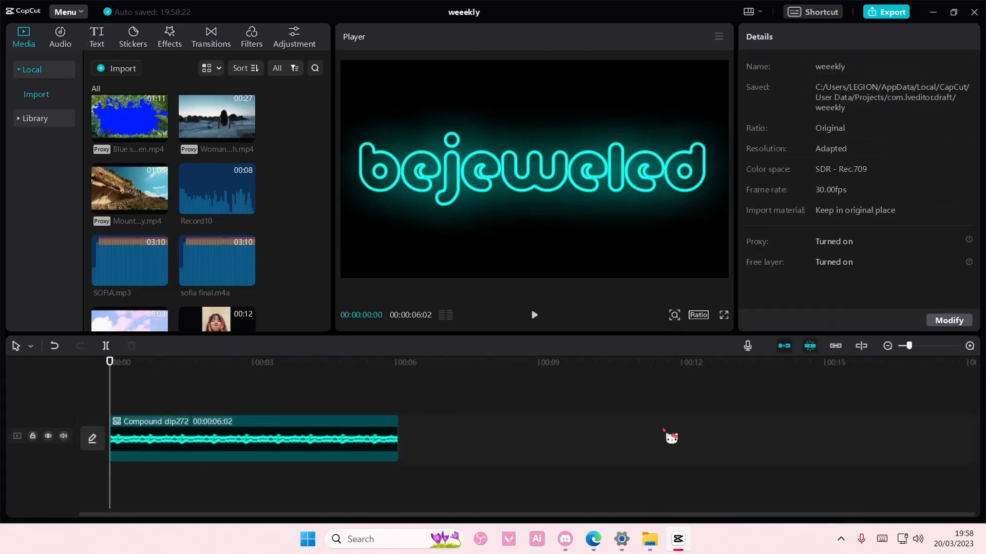